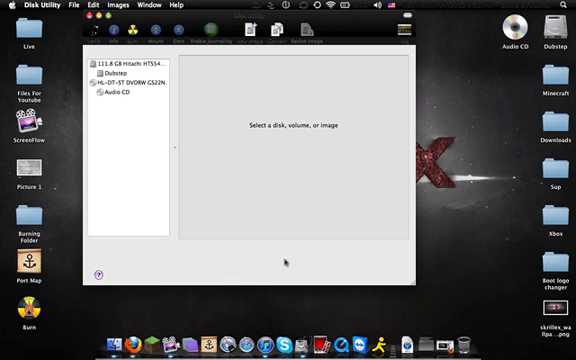
pyautogui.moveTo(121, 96)
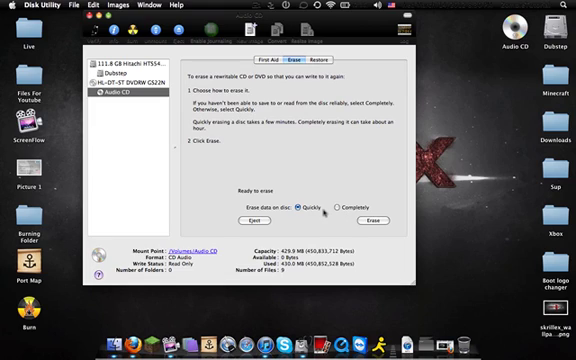
pyautogui.moveTo(303, 208)
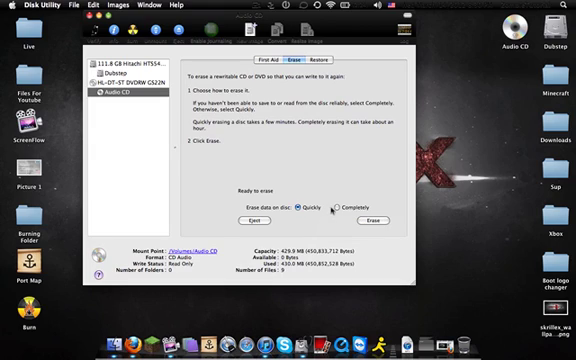
# Switch the Audio CD's erase method from Quickly to Completely
pyautogui.click(342, 208)
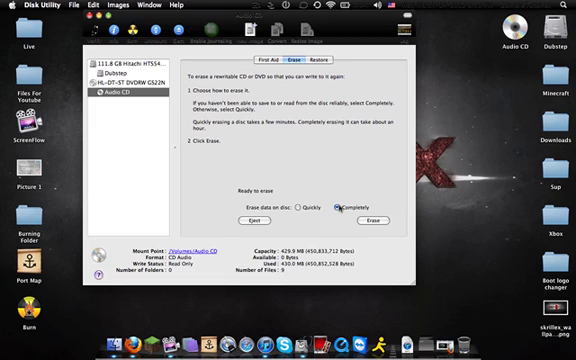